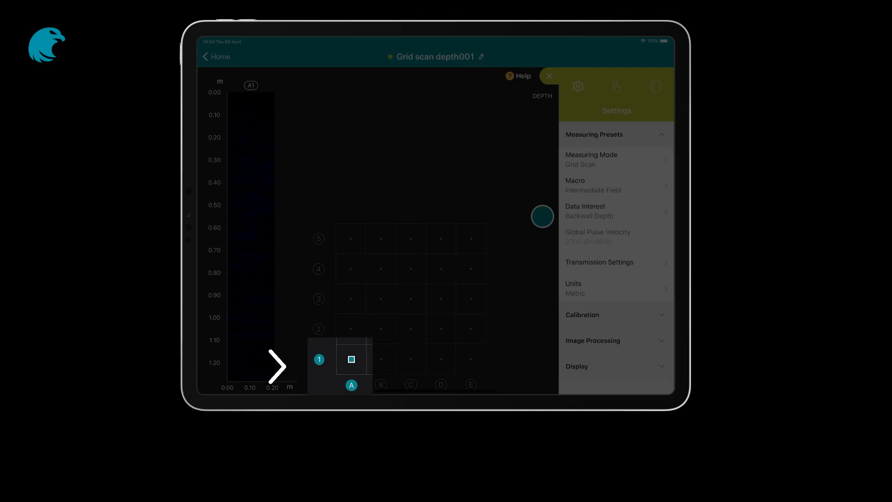
Close the Settings panel and begin the grid scan, recording depth 257 at A1 and B1.
click(548, 76)
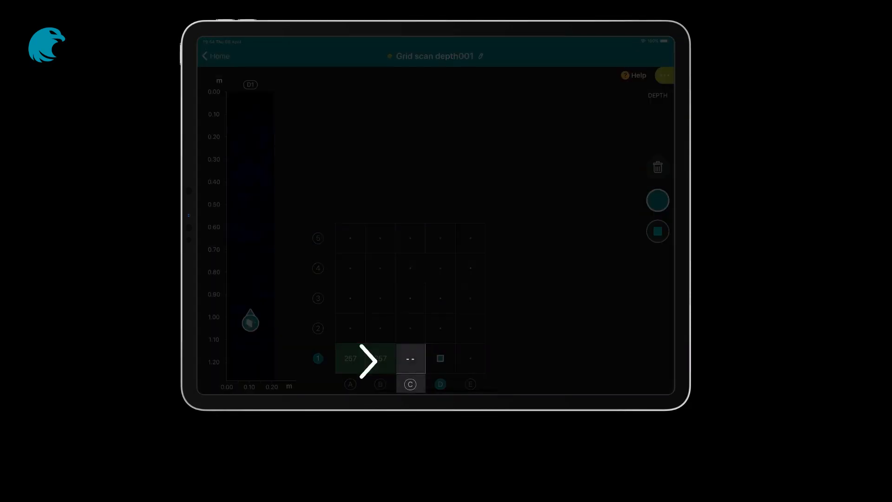
Complete row 1 with C1–E1 at 255, 257 and 251, then continue scanning from C2.
click(410, 384)
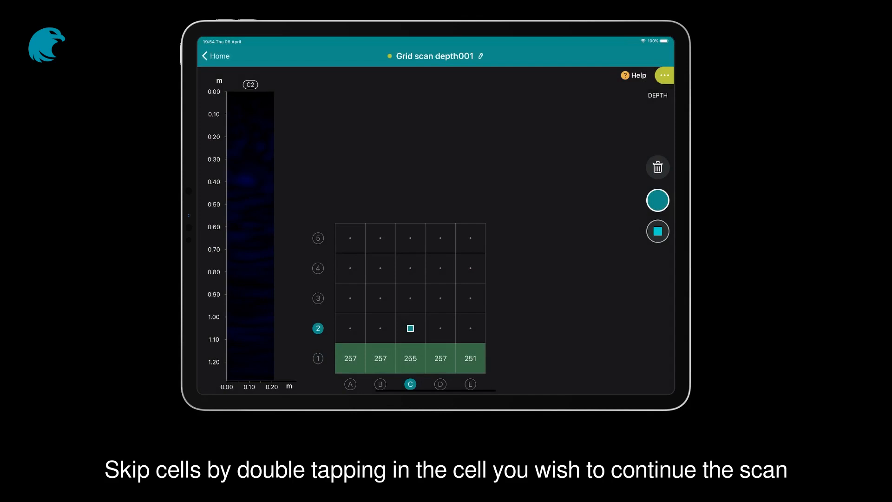
Jump back to fill skipped cells A2 and B2, completing all 25 cells, and bring up Stop Grid Scan.
double_click(410, 328)
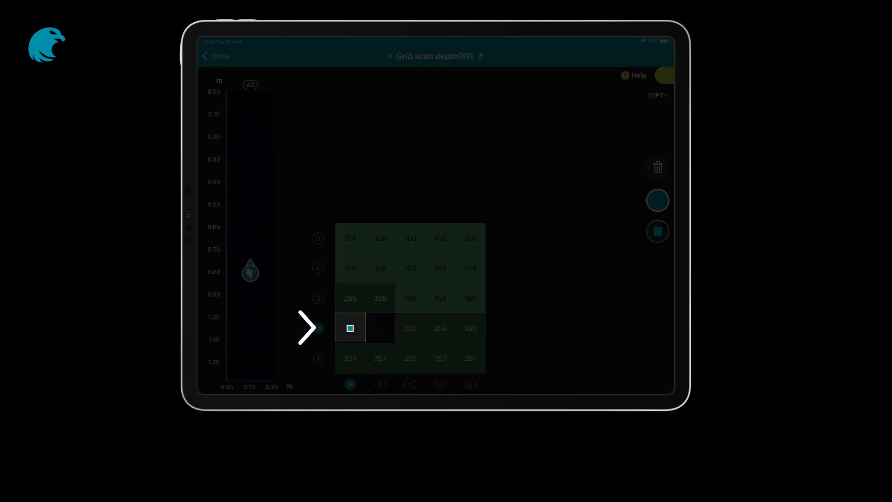
click(657, 230)
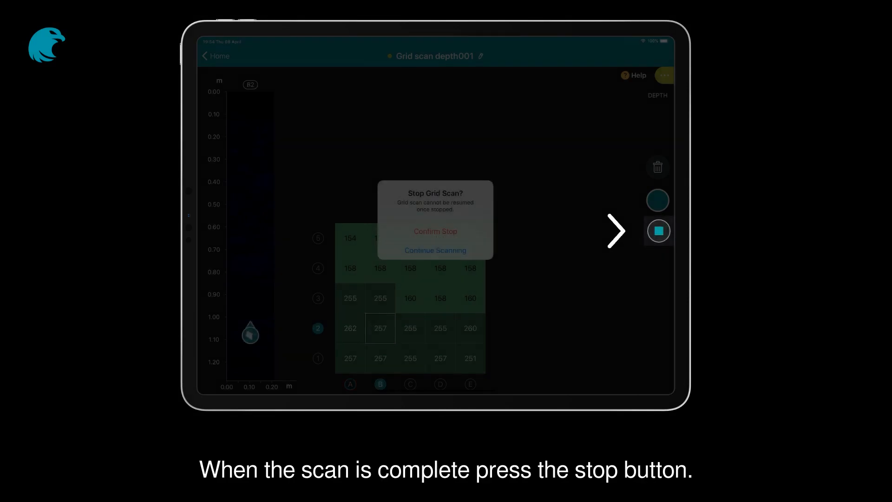